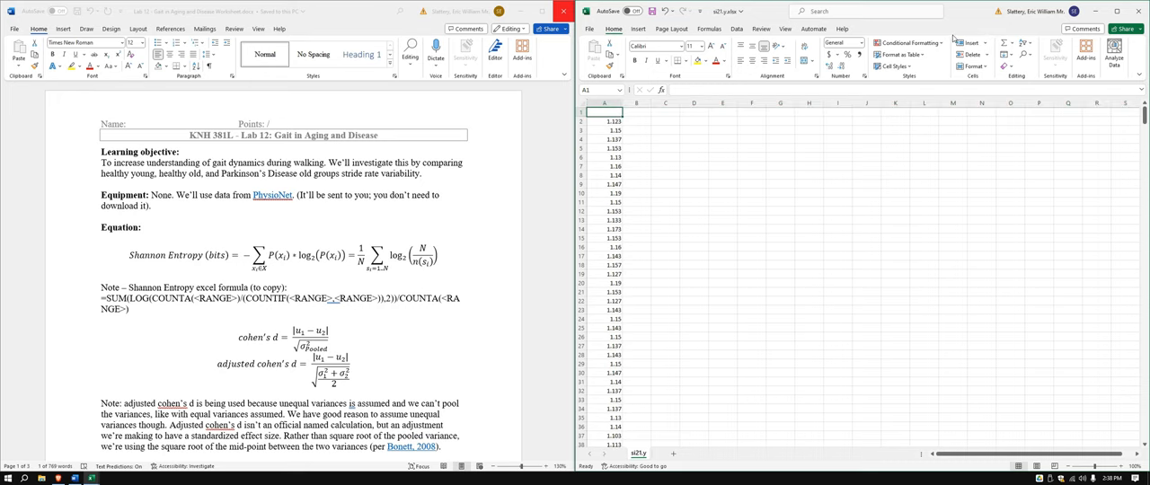
- Label the first stride-data column 'SRVtime (s)'
text(SRVt)
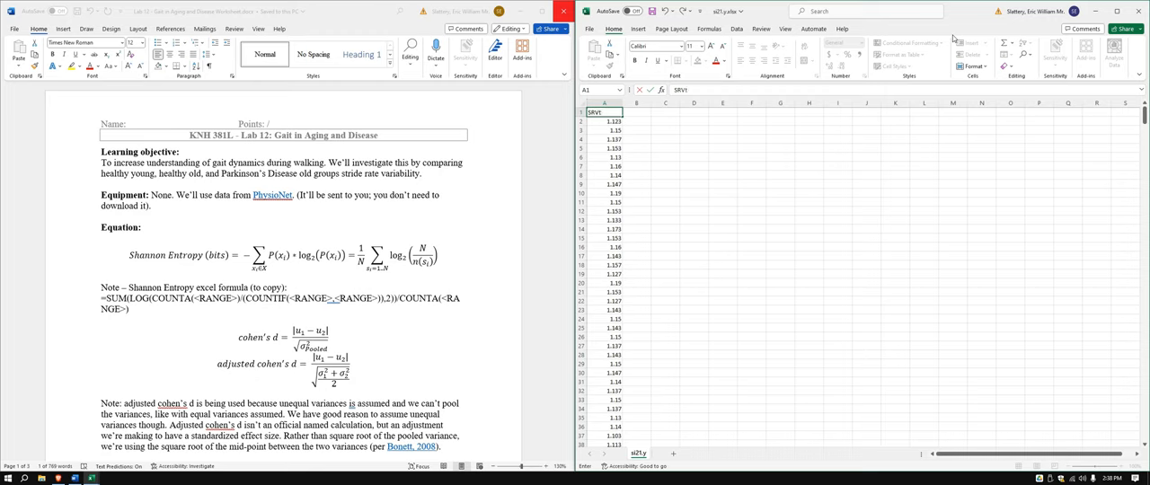
text(ime (s)
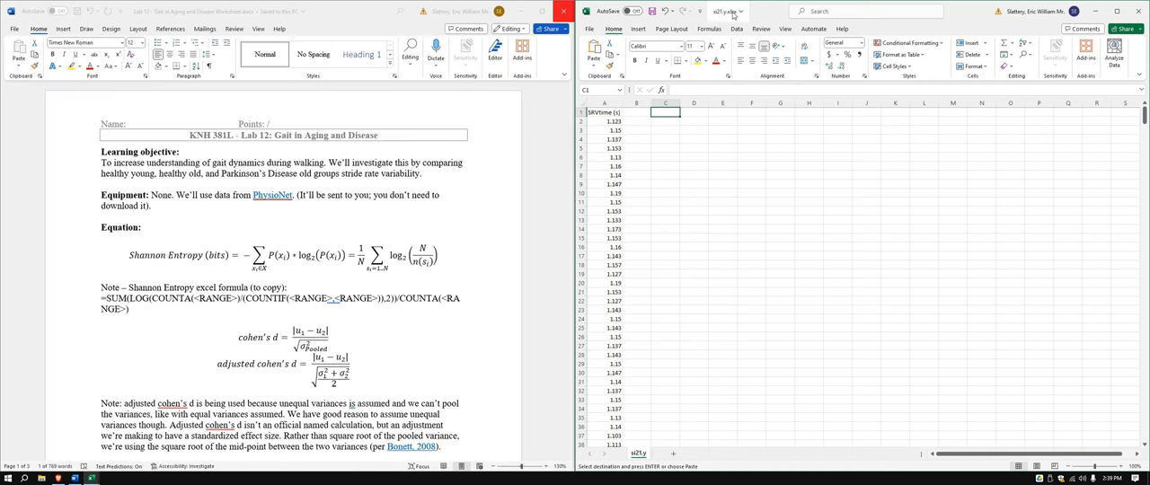
mouse_move(726, 16)
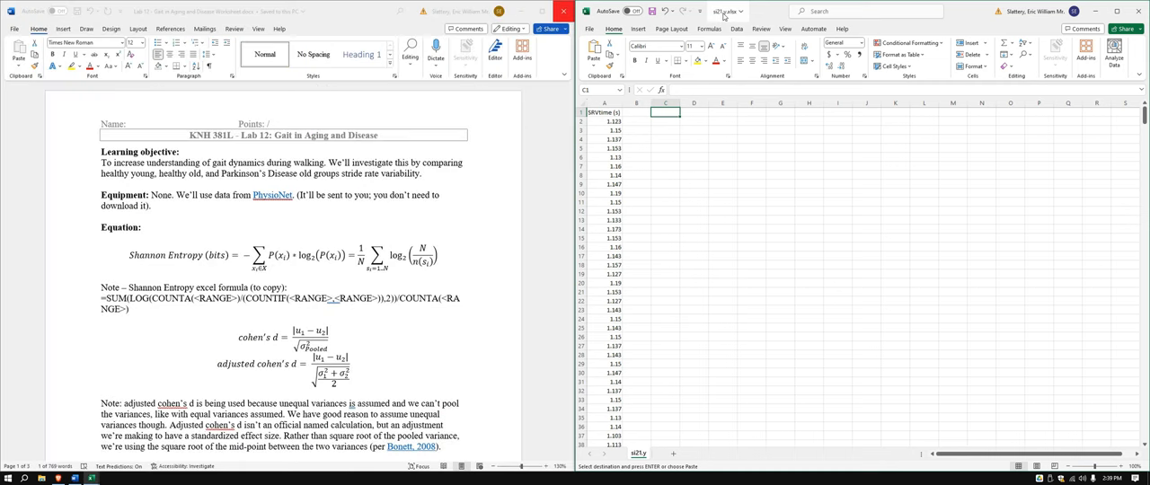
- Paste the mean SRVtime and Shannon Entropy headings, then begin =AVERAGE below
right_click(665, 112)
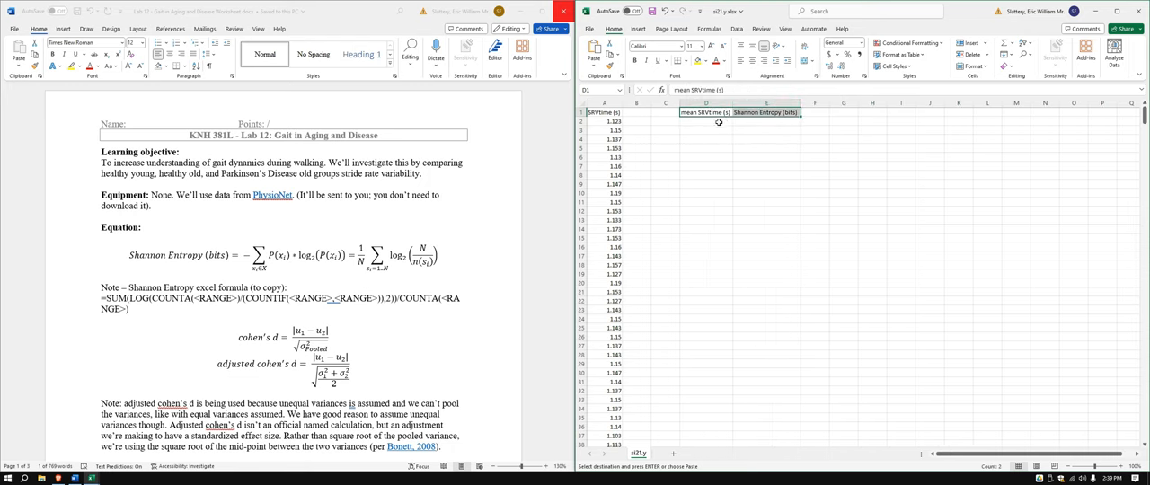
click(706, 120)
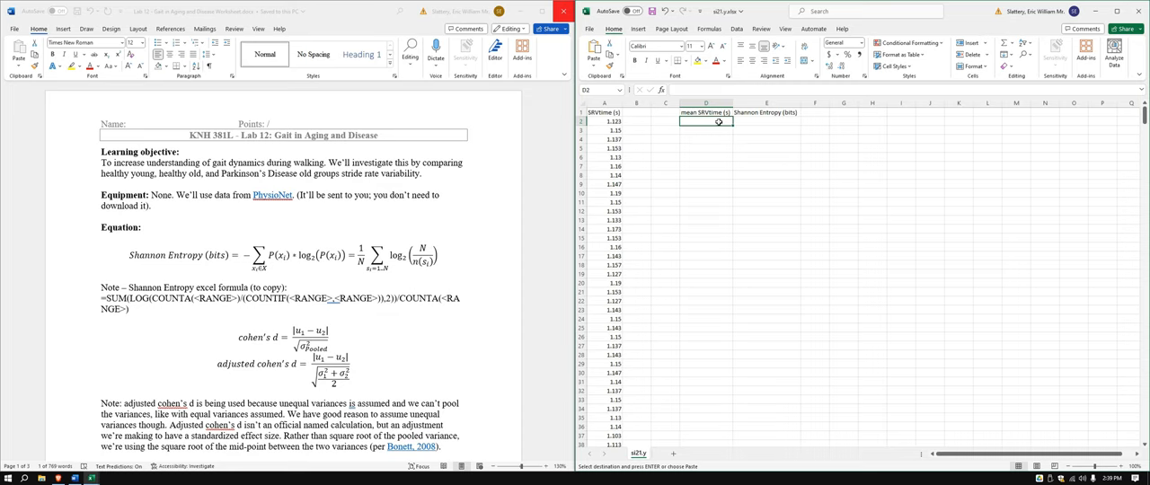
text(=)
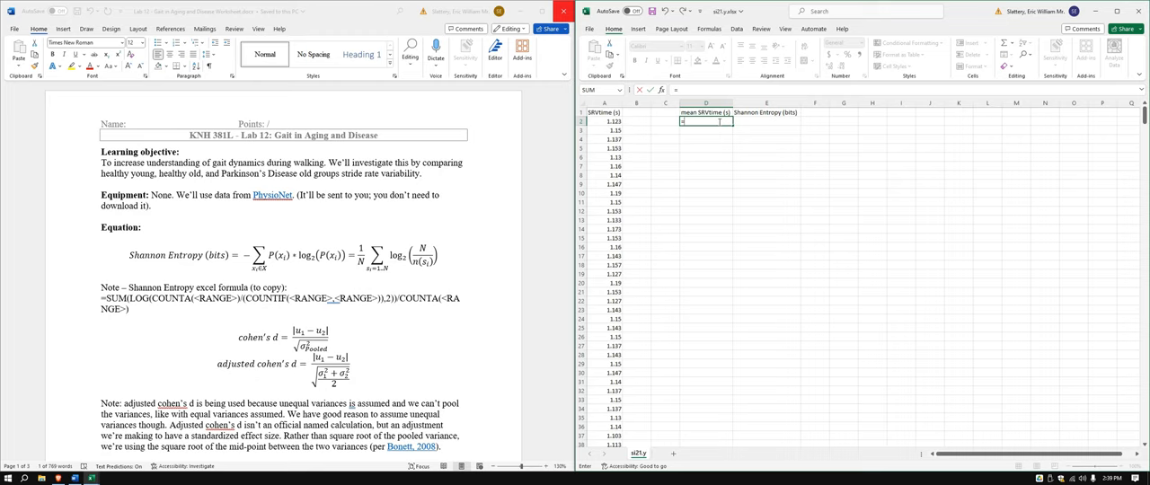
text(=Average)
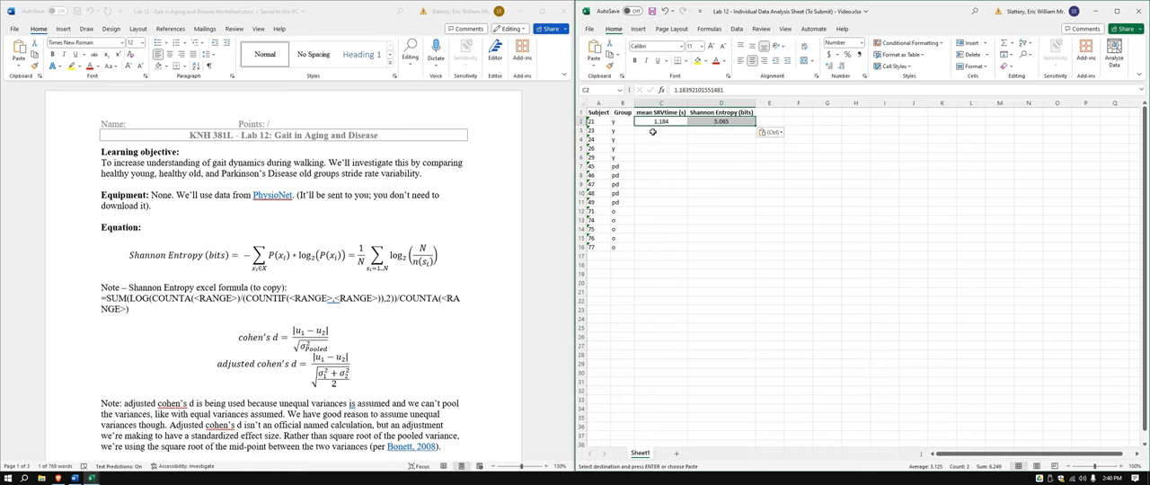
mouse_move(705, 235)
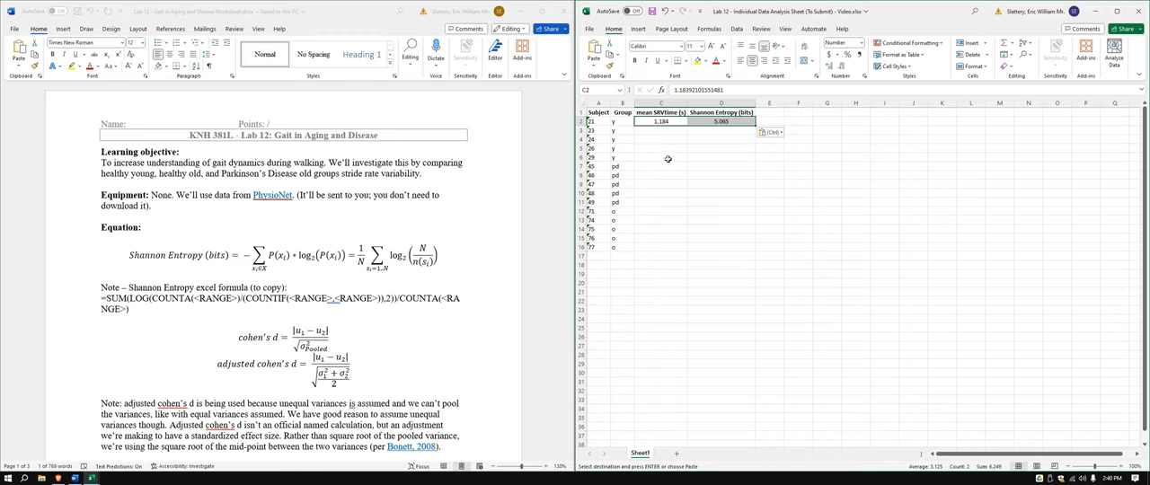
mouse_move(553, 250)
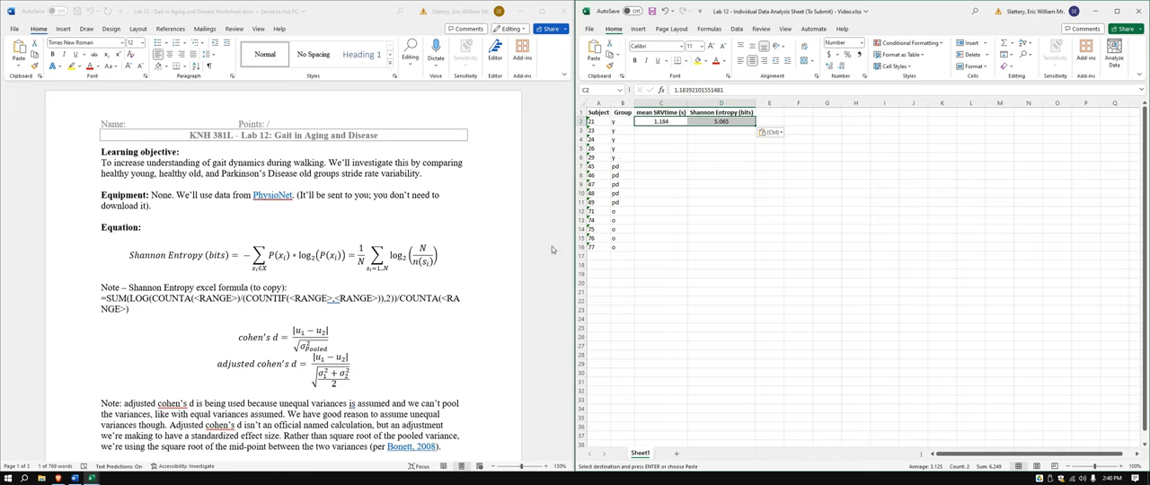